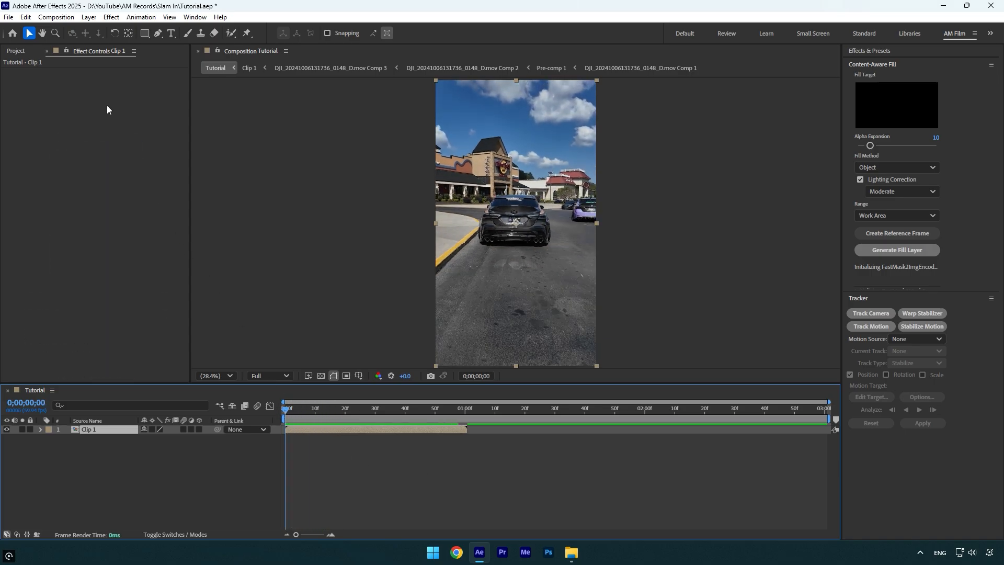
Export the current frame as a Photoshop file named Clean.
click(55, 17)
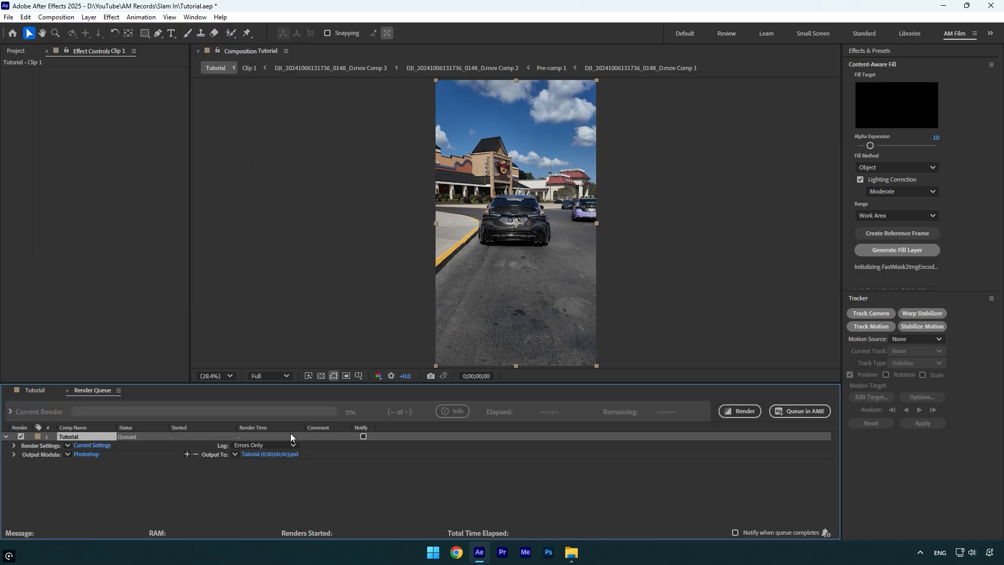
click(269, 456)
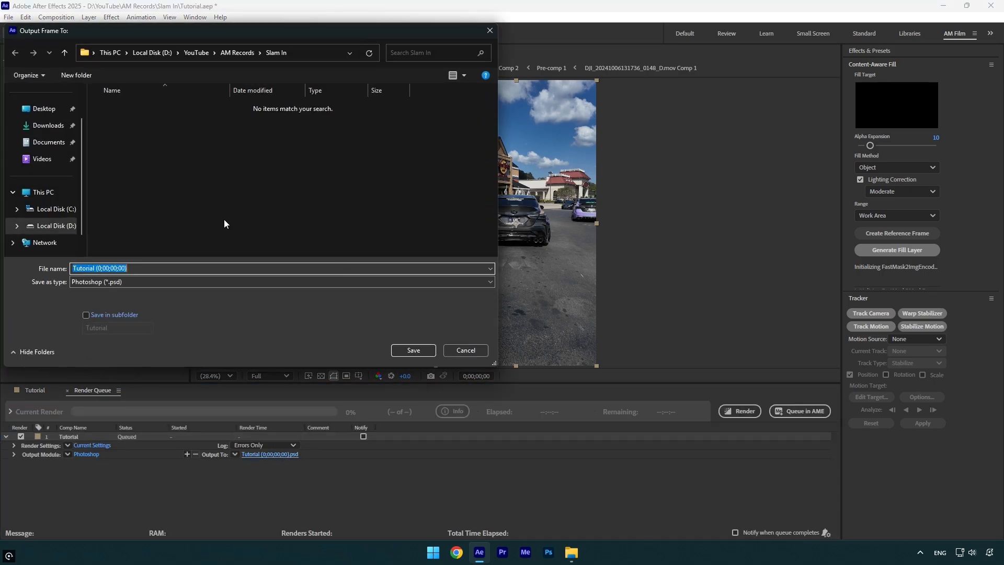
text(Clean)
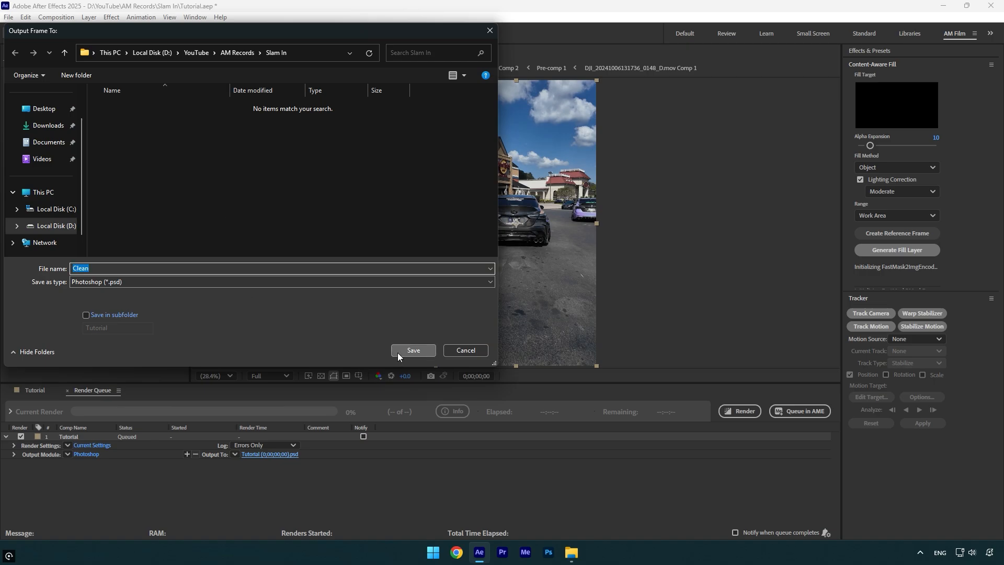
click(412, 350)
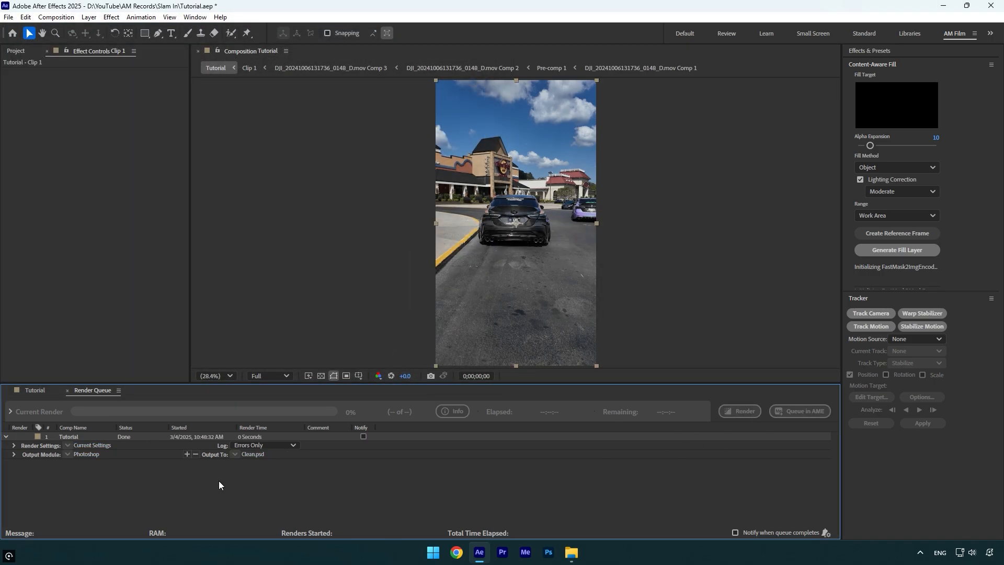
Open Clean.psd in Photoshop from the project folder in File Explorer.
click(570, 551)
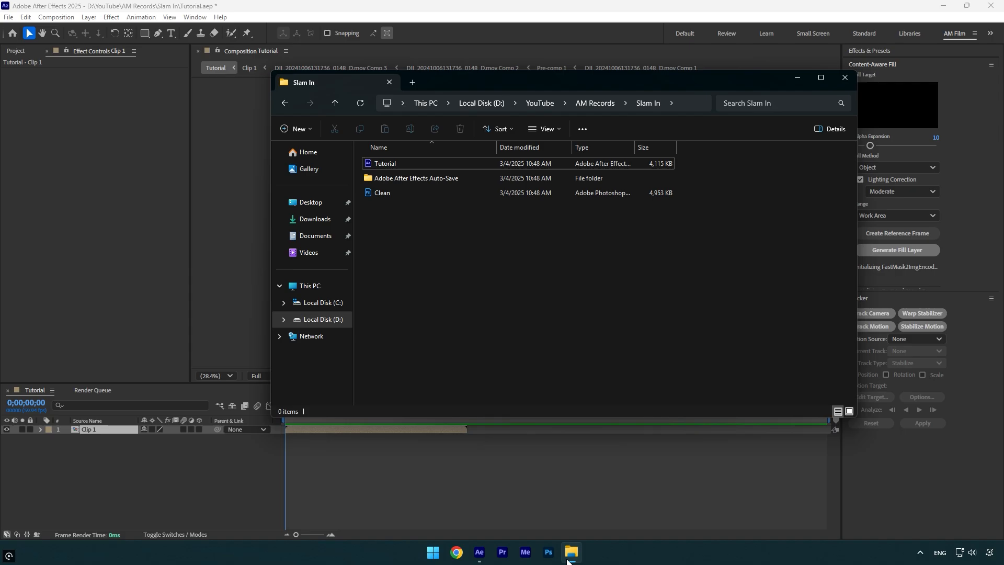
click(383, 193)
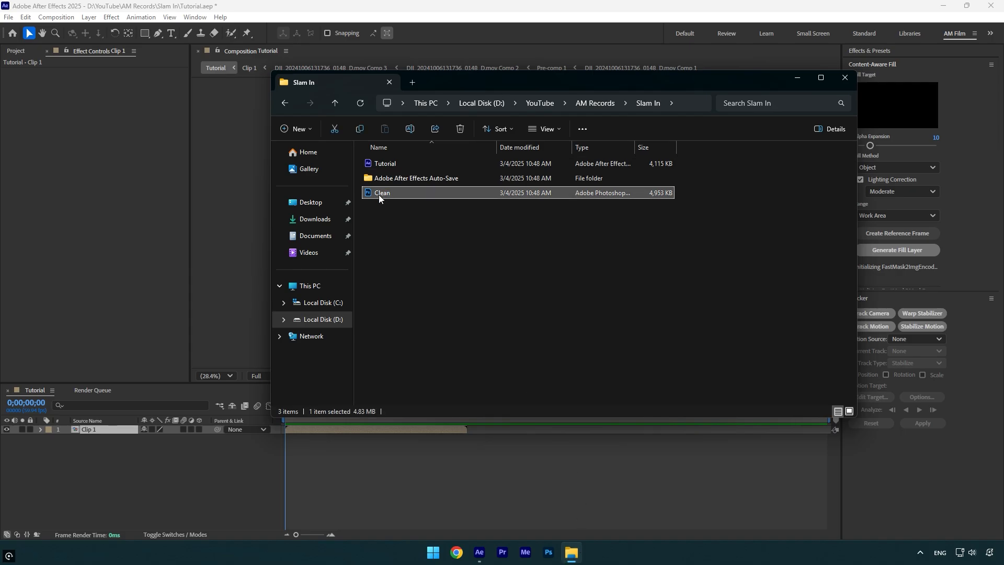
double_click(381, 193)
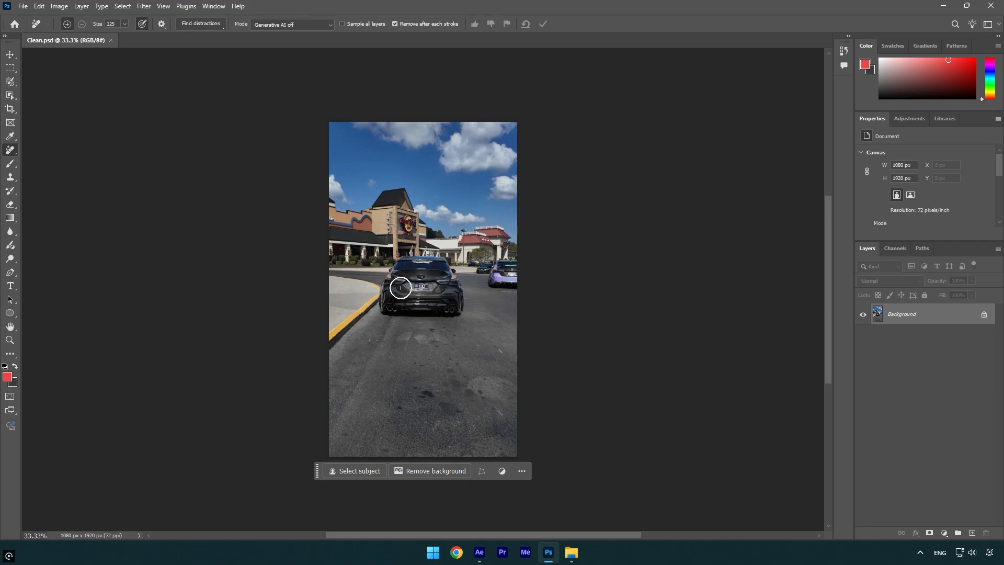
Paint out the car, Quick Export the background as PNG, and quit Photoshop.
click(400, 287)
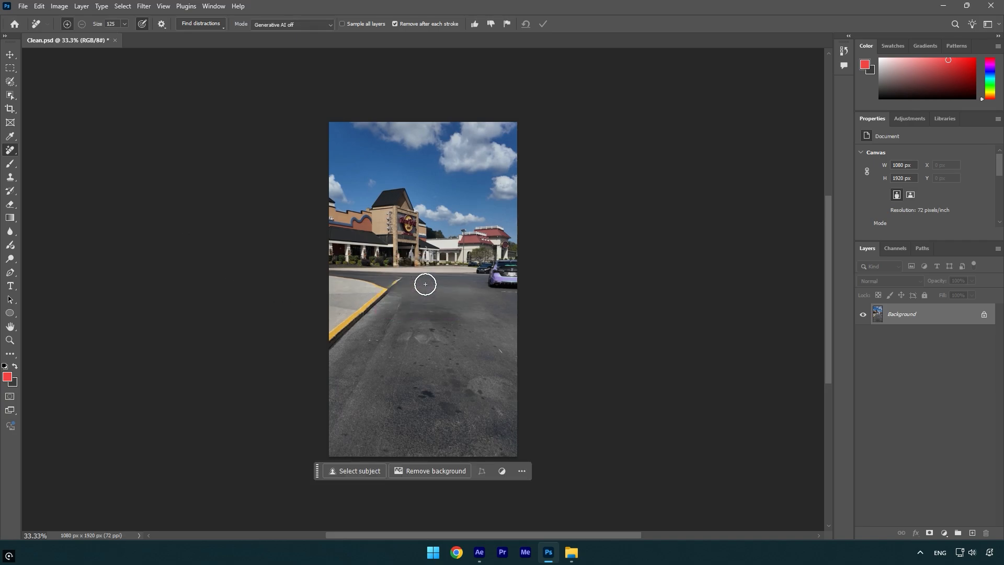
mouse_move(650, 346)
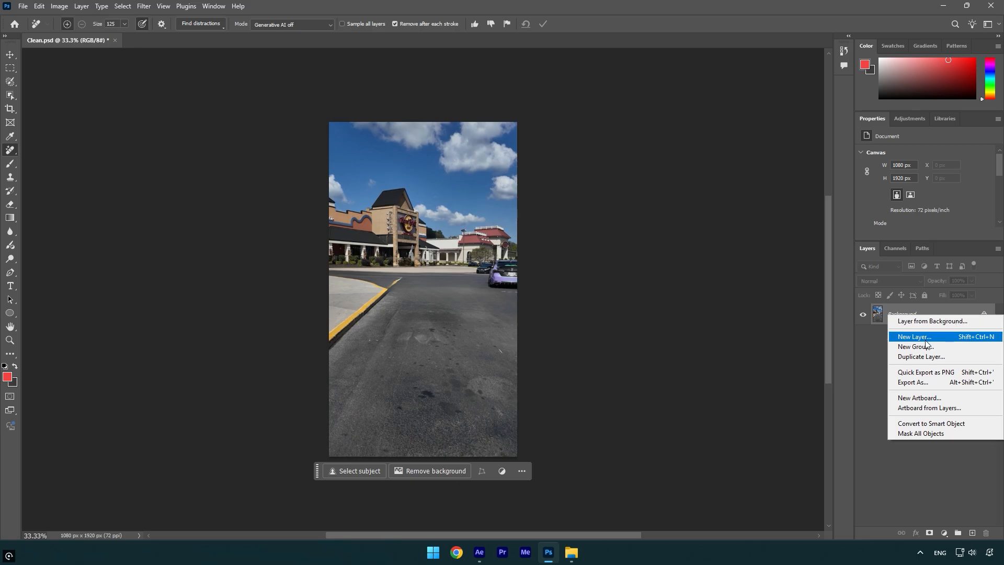
click(910, 382)
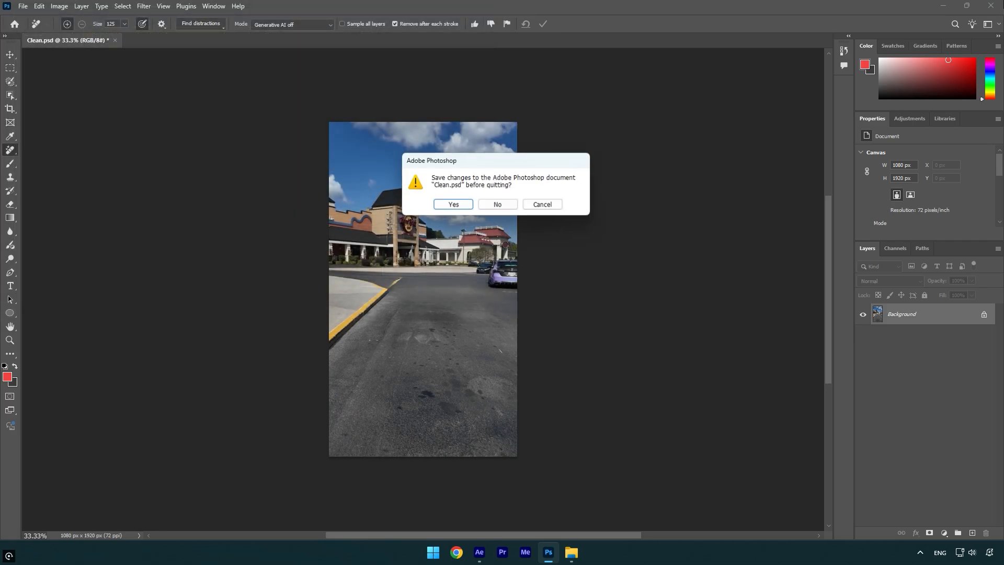
click(497, 204)
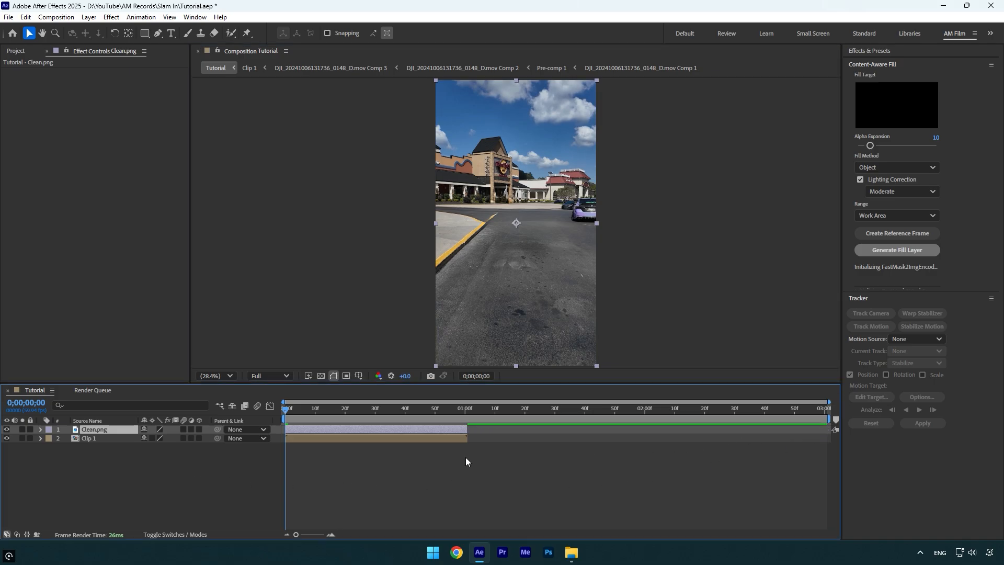
mouse_move(376, 461)
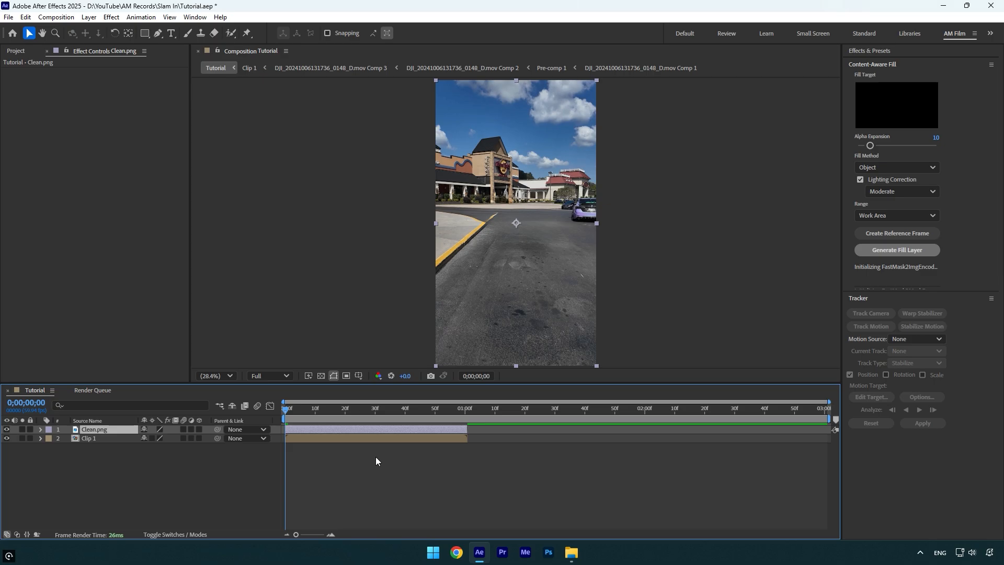
Select Clip 1 and slide it to start at 1:00, after Clean.png.
click(89, 438)
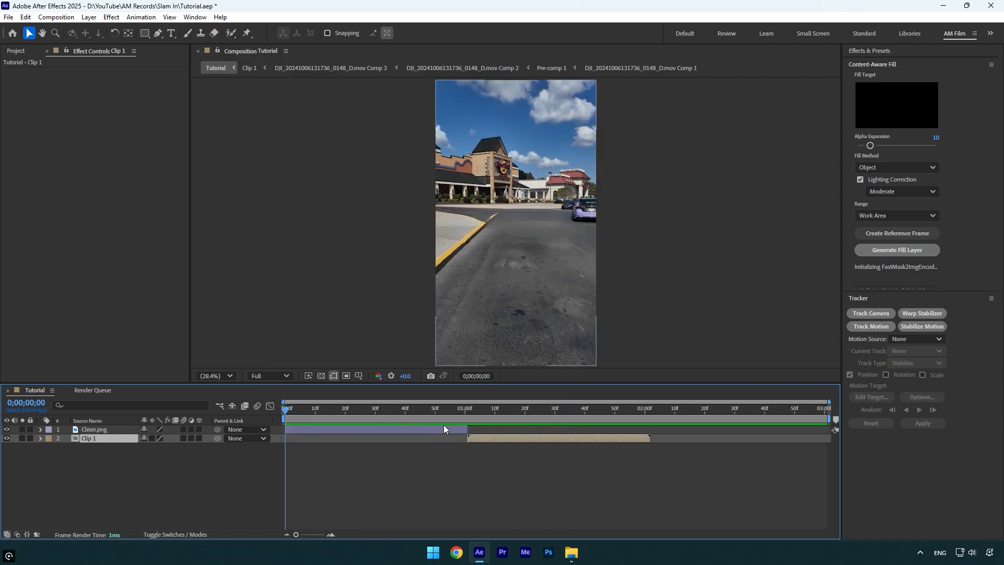
Duplicate Clip 1, freeze it on one frame, and mask around the car.
click(467, 408)
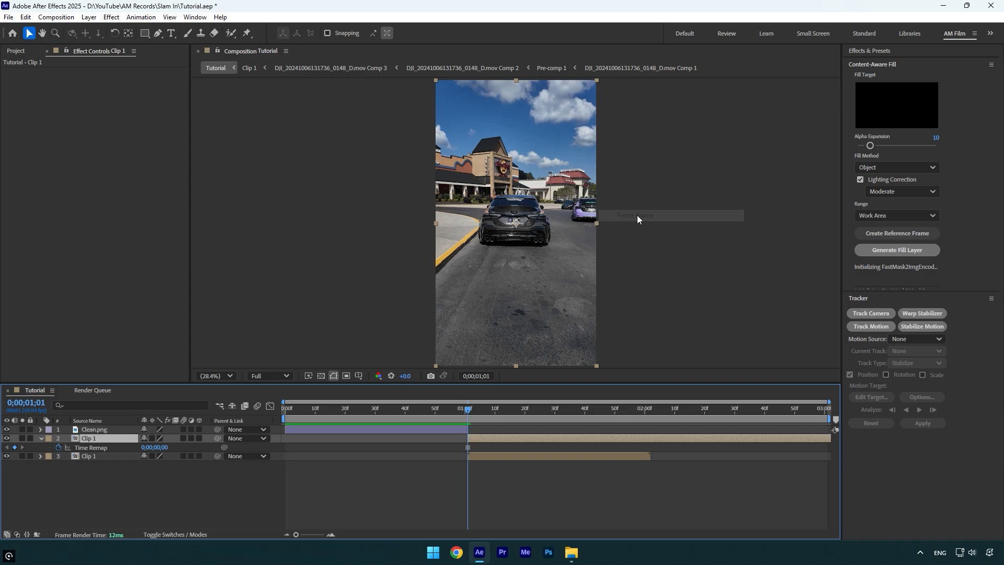
click(94, 428)
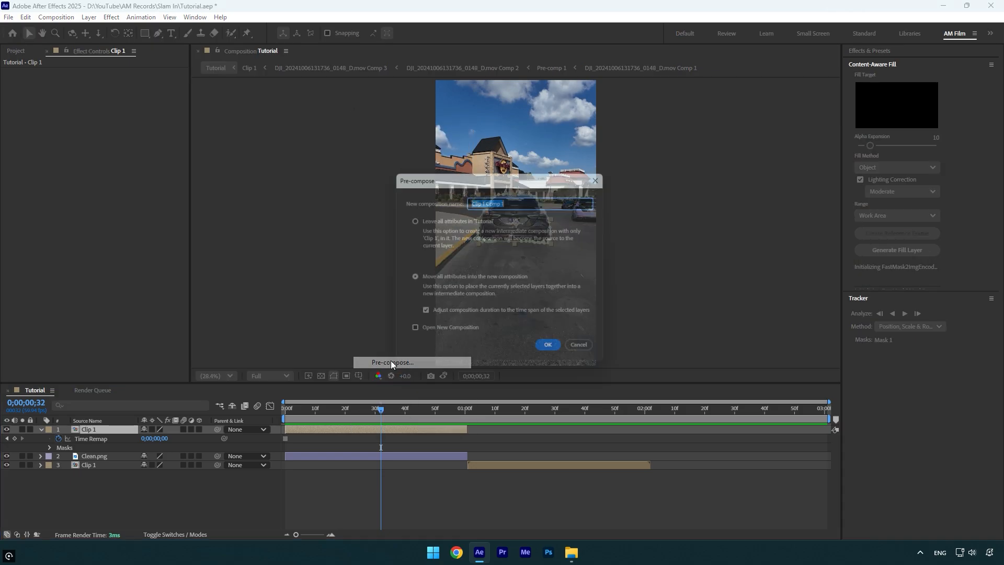
Pre-compose the masked layer as 'Car only' with Move all attributes.
text(Car only)
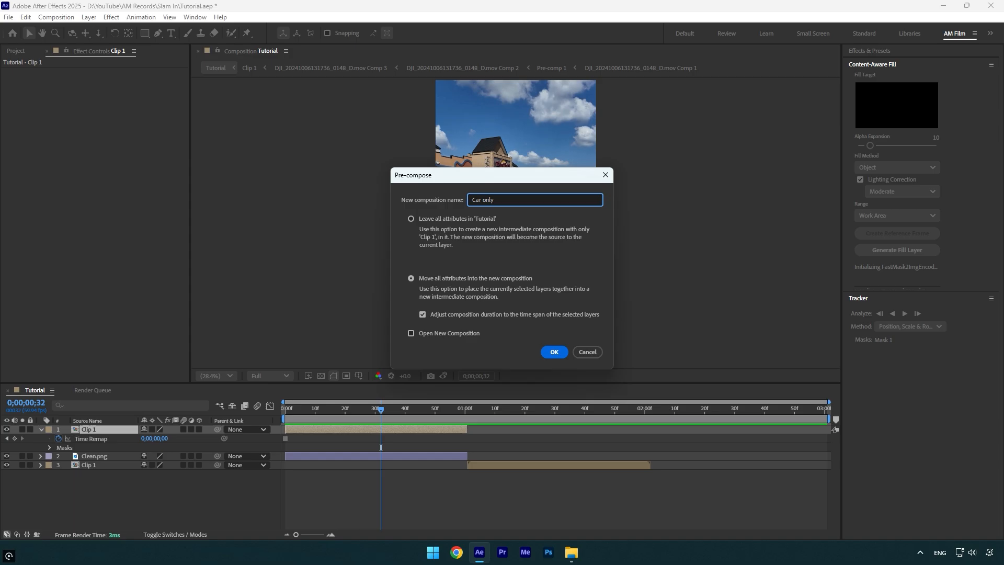
click(553, 351)
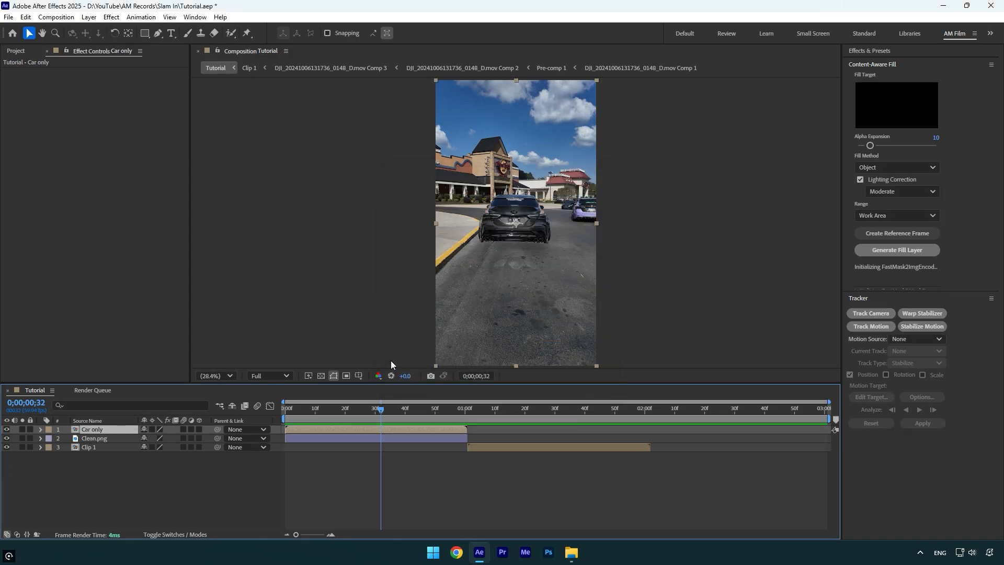
mouse_move(382, 413)
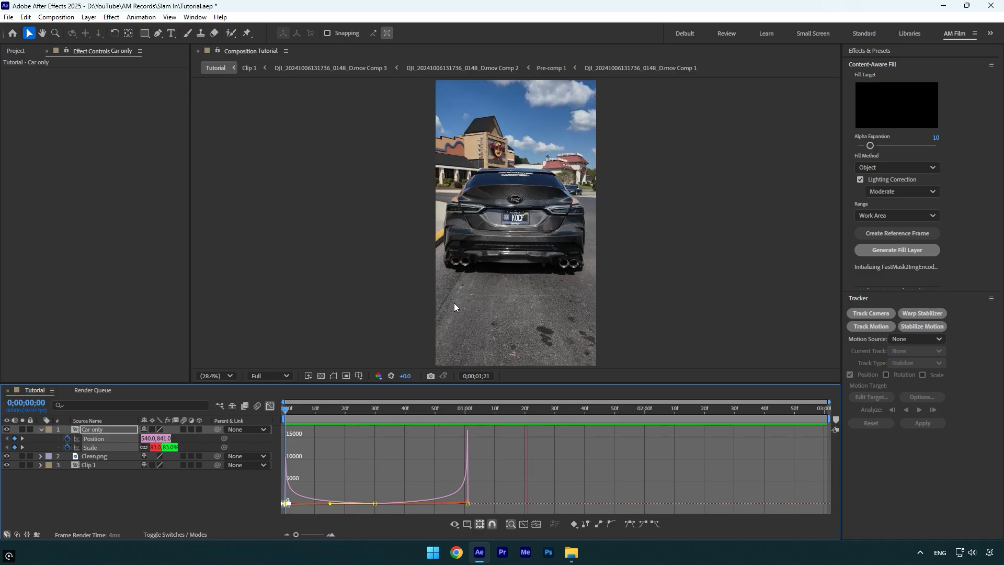
Keyframe Car only's Position and Scale so the car leaps toward the viewer.
click(270, 406)
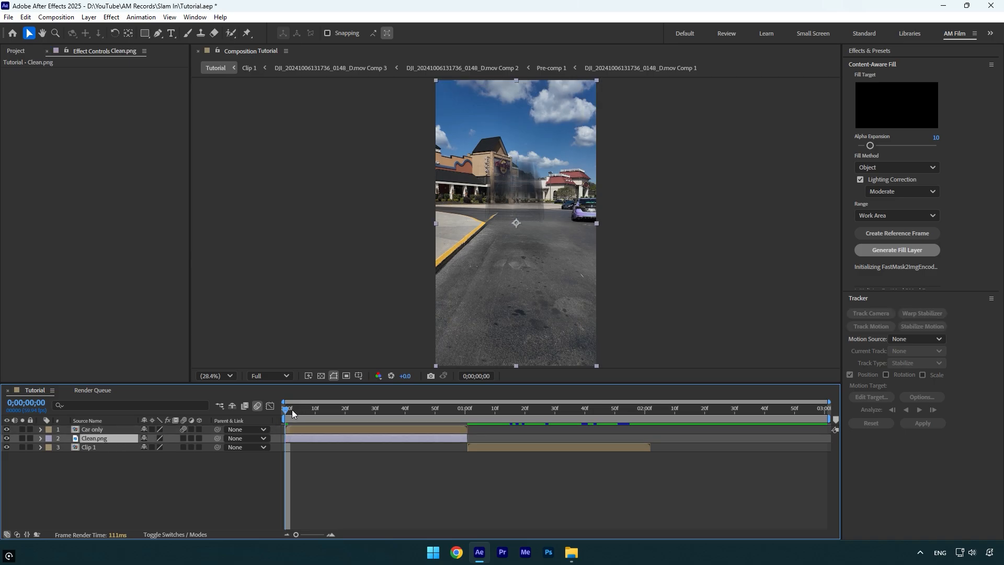
Duplicate Clean.png as a top Building layer and start a rooftop pen mask.
key(ctrl+d)
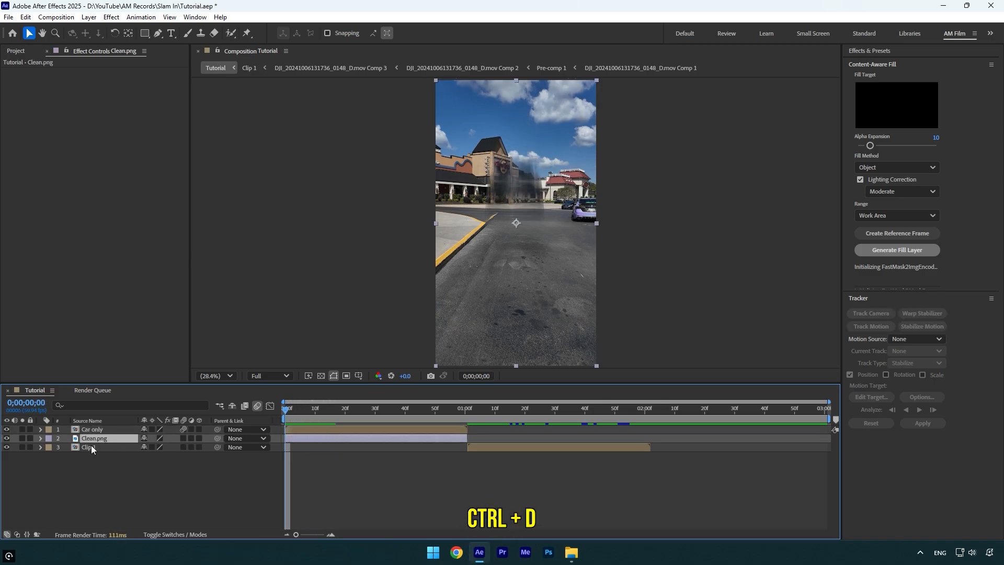
key(ctrl+d)
text(Building)
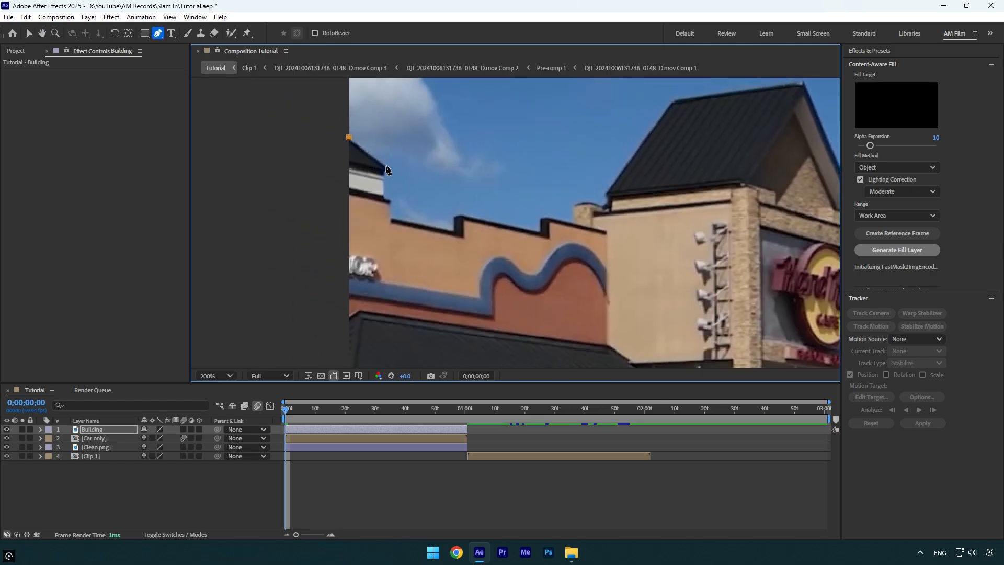
click(384, 193)
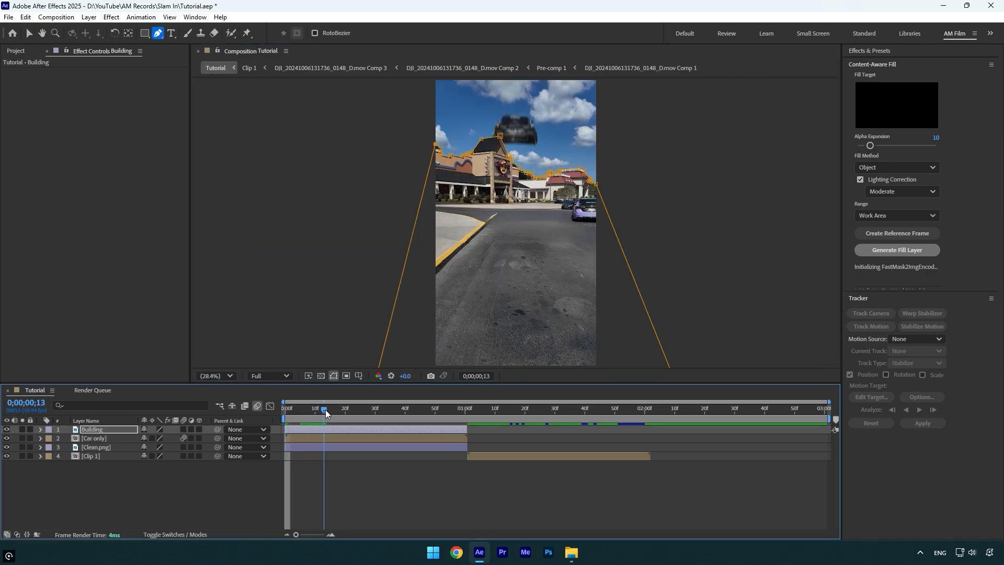
Check the car passes behind the rooftops and trim Building's out point to 0:00:30.
click(320, 408)
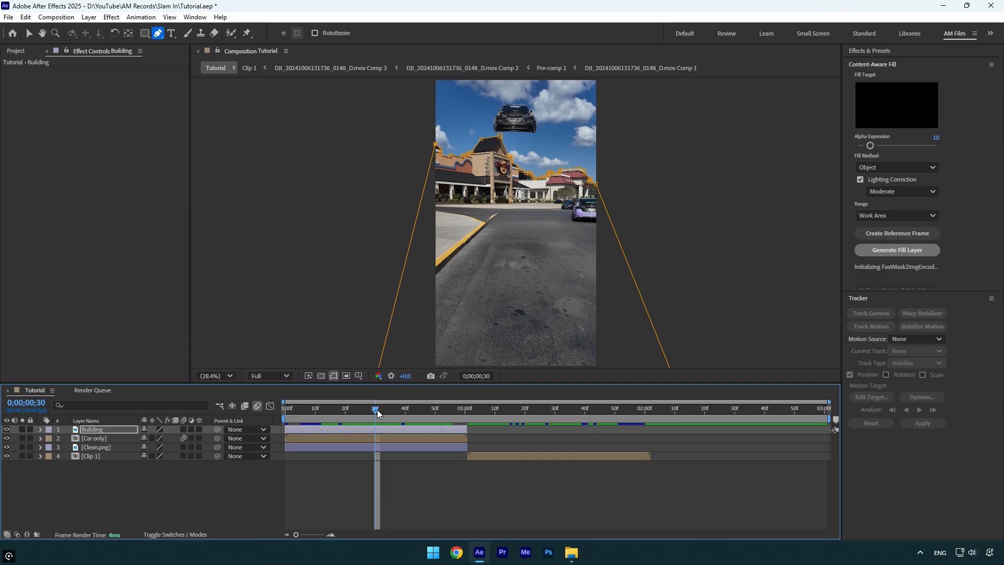
mouse_move(501, 311)
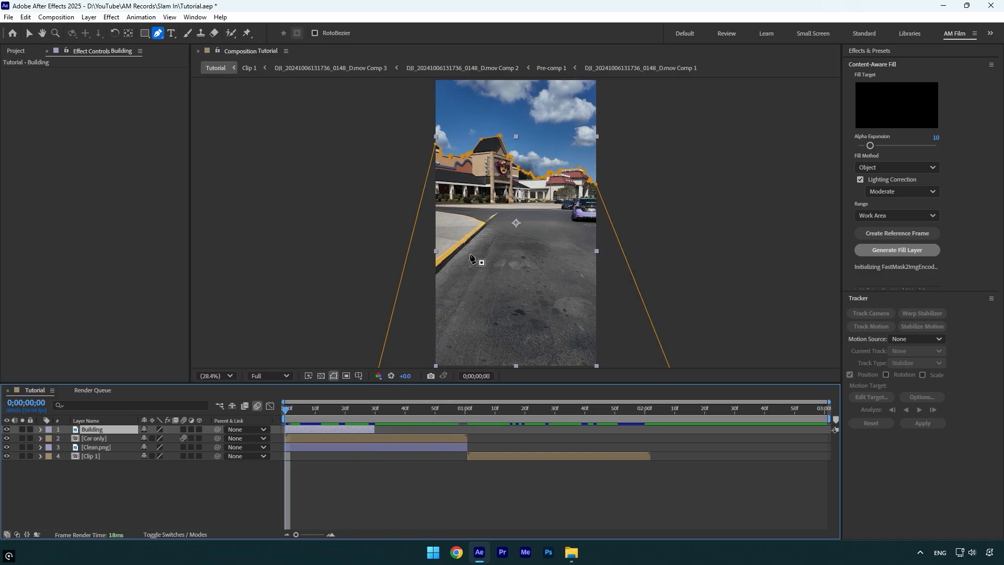
click(575, 407)
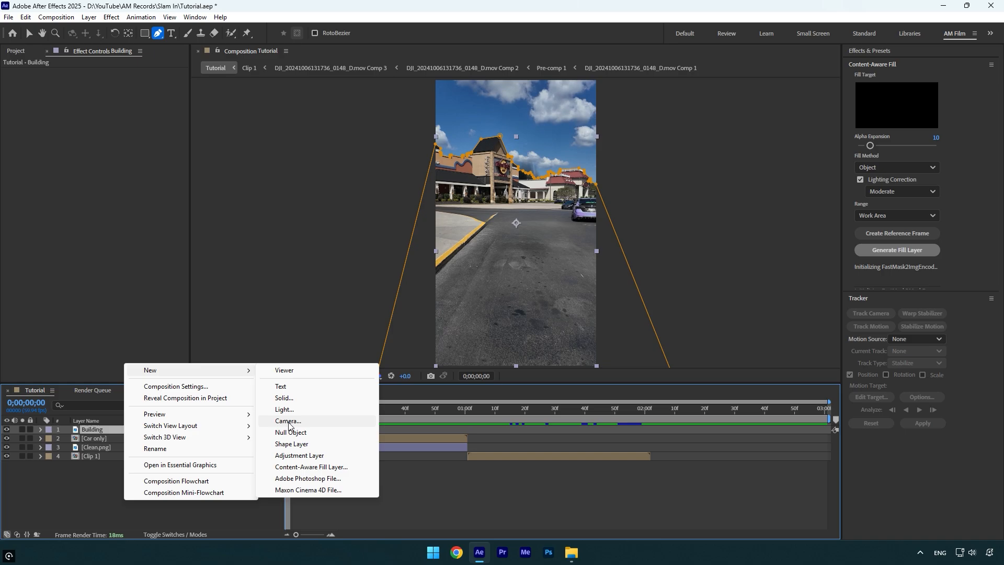
Add a Two-Node Camera named Wiggle to the comp.
click(287, 421)
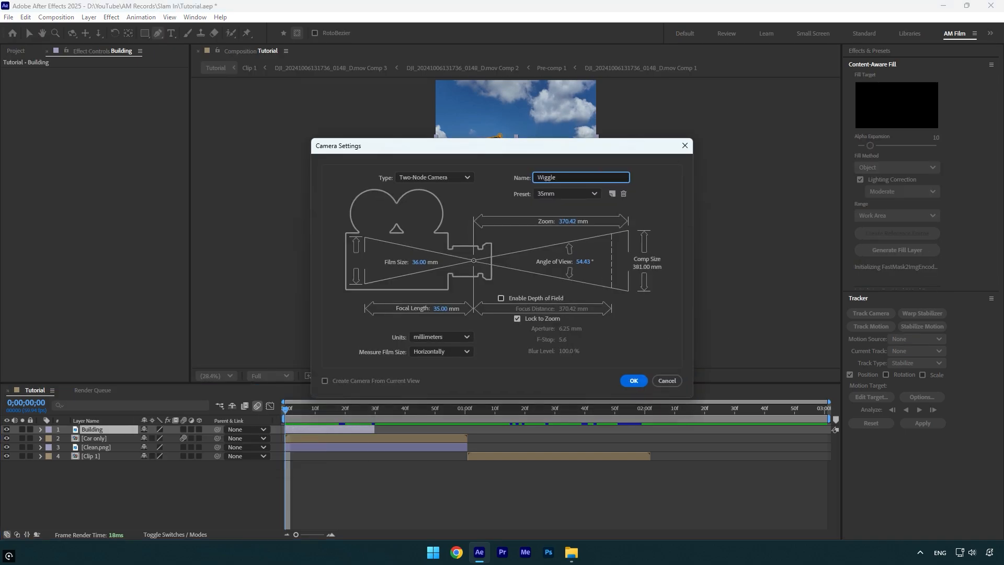
click(632, 380)
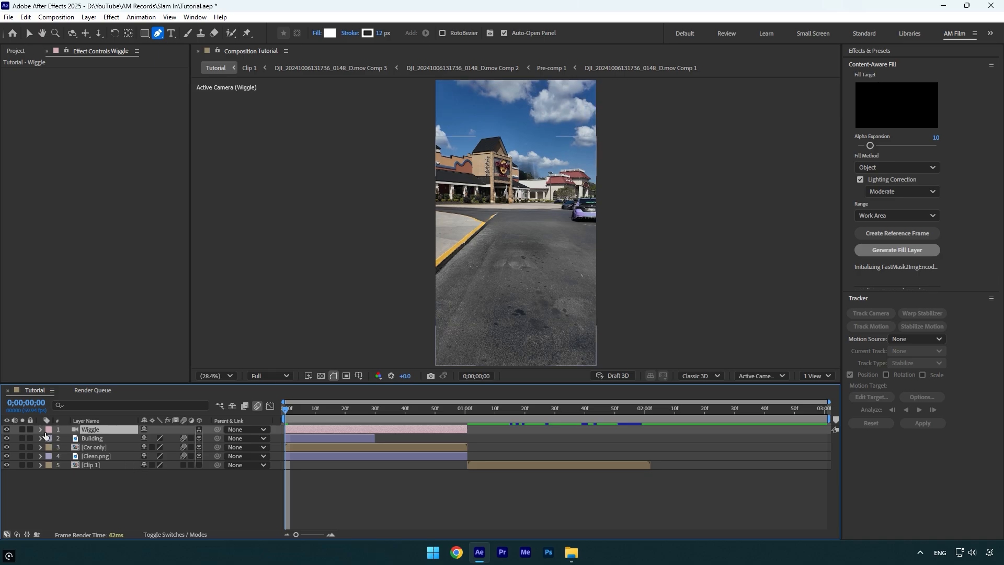
Twirl open the Wiggle camera and its Transform group.
click(40, 429)
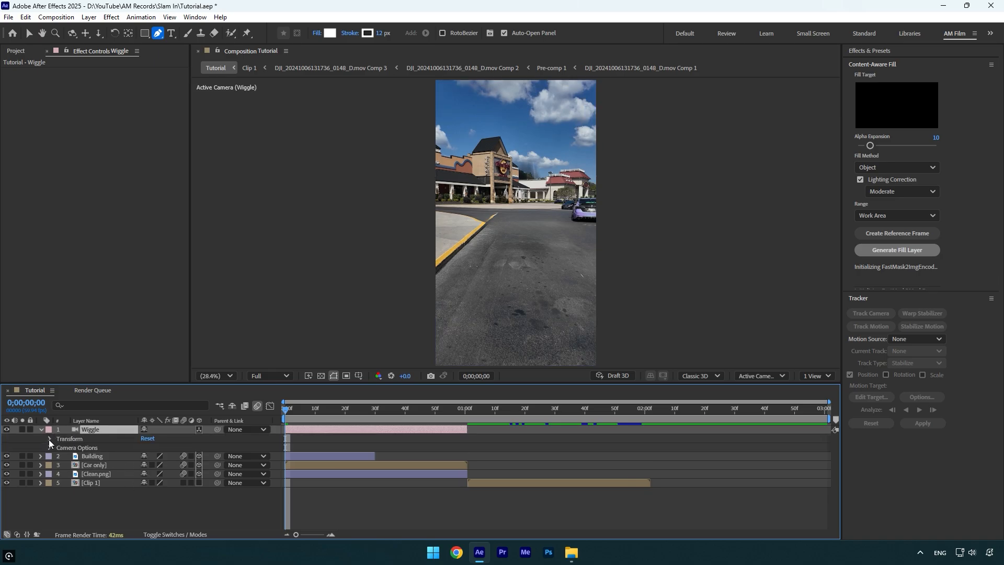
click(49, 439)
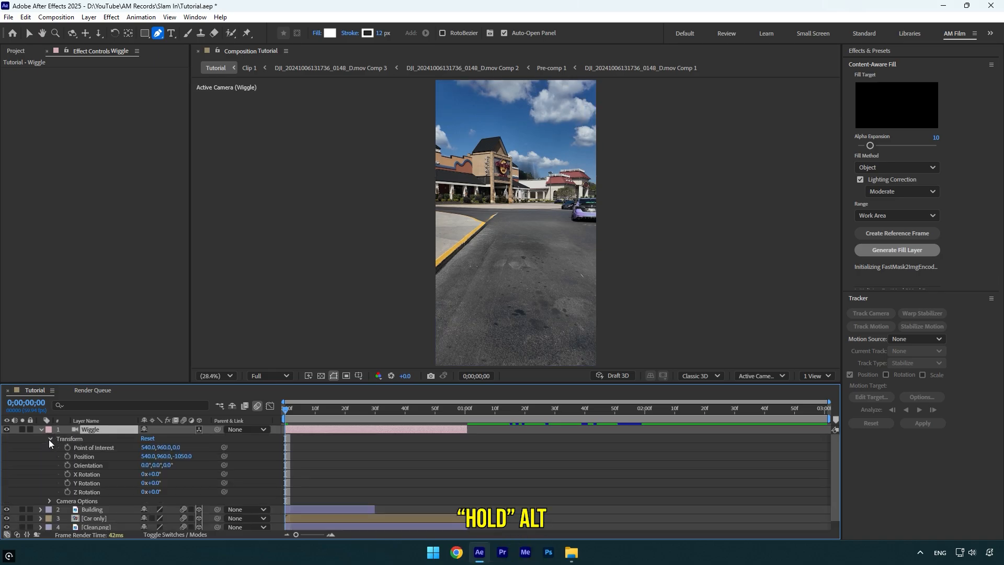
Add a wiggle(5,2) expression to the Wiggle camera's Orientation and preview the shake.
click(66, 465)
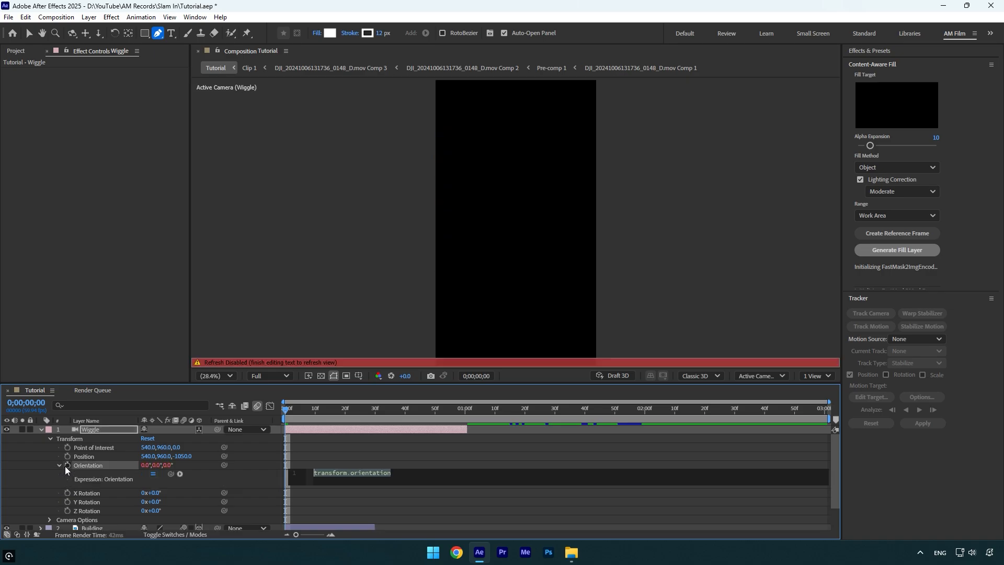
mouse_move(66, 465)
text(wiggle()
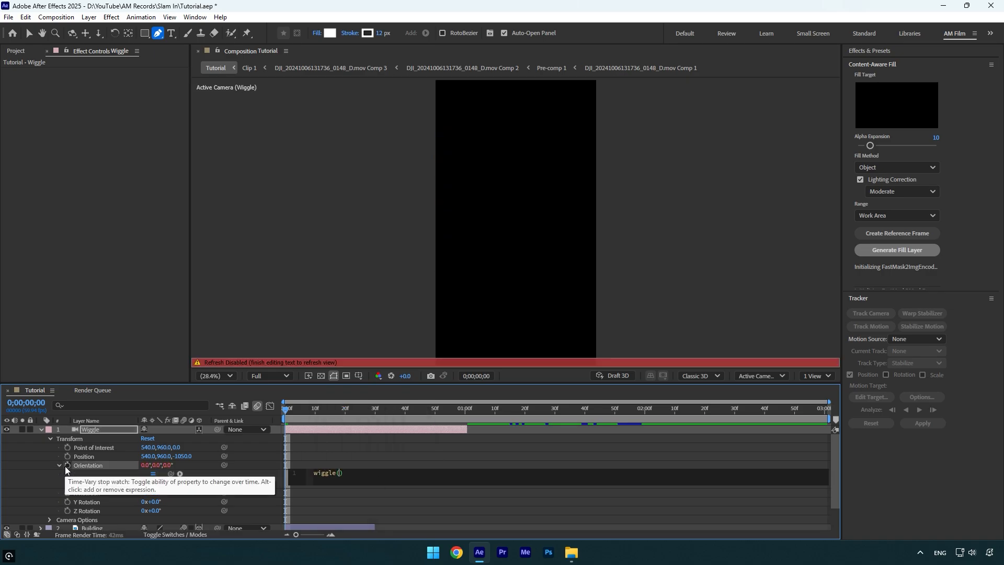
text(5,2)
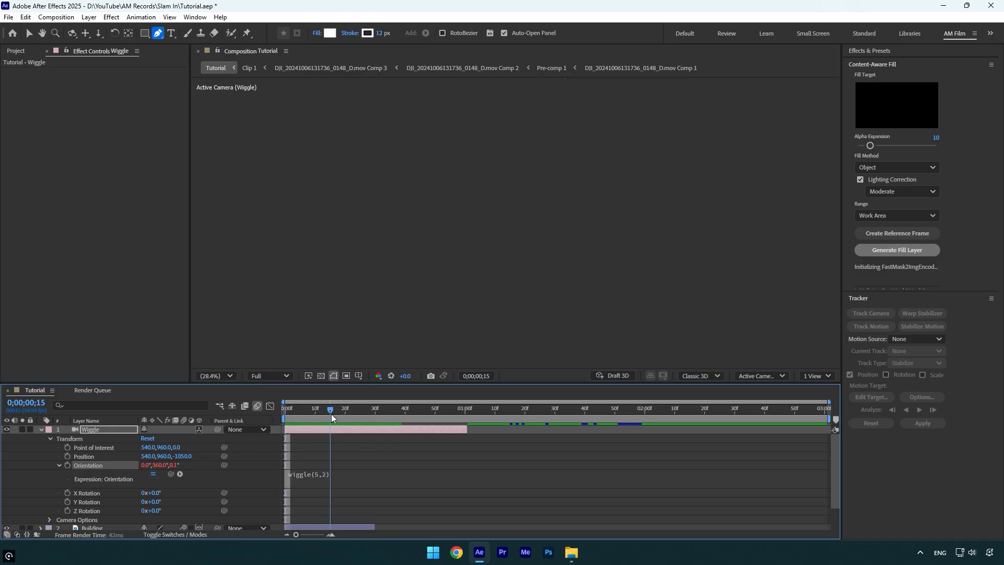
click(284, 408)
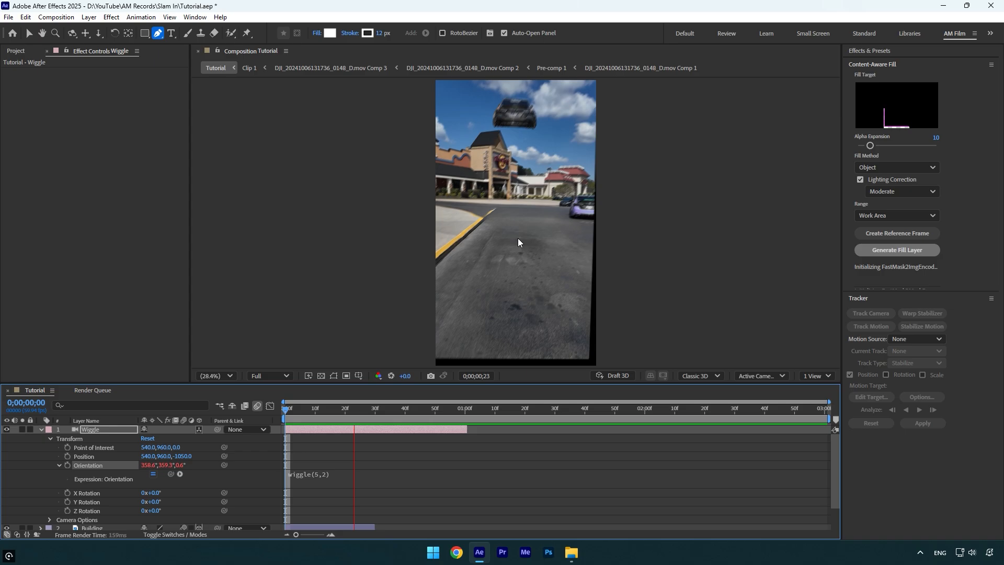
click(709, 407)
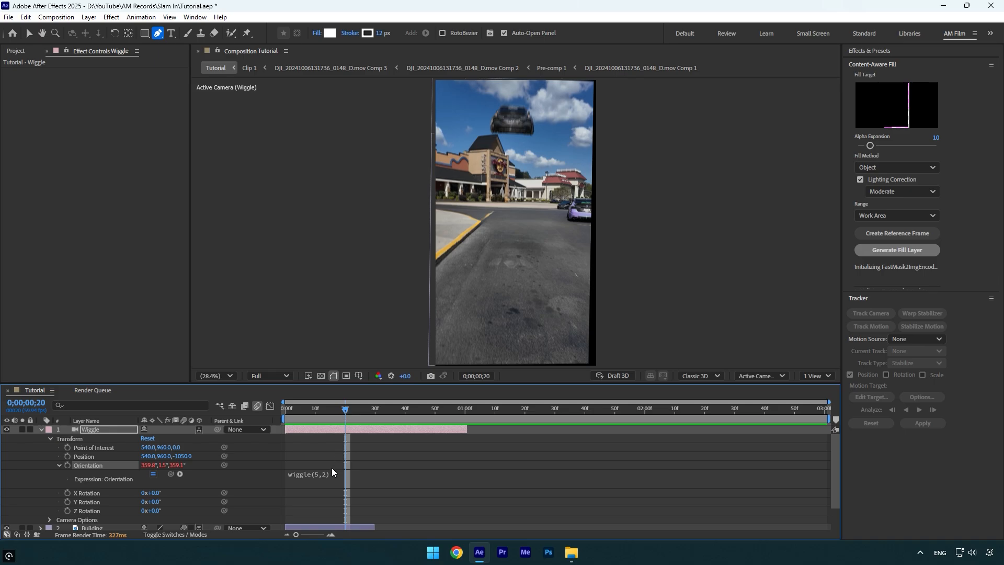
Adjust the wiggle expression's frequency value and preview the shake again.
click(333, 473)
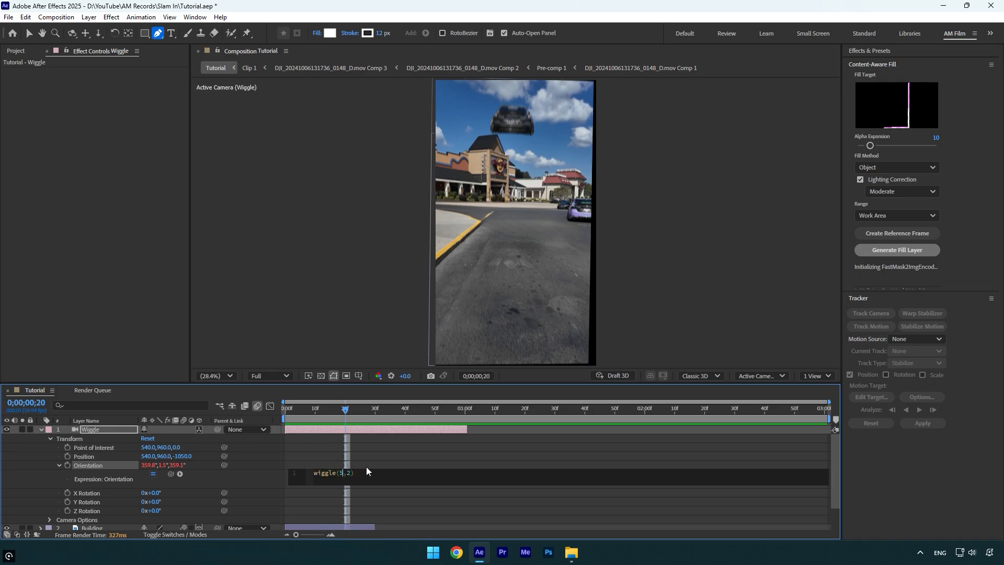
key(Backspace)
text(3)
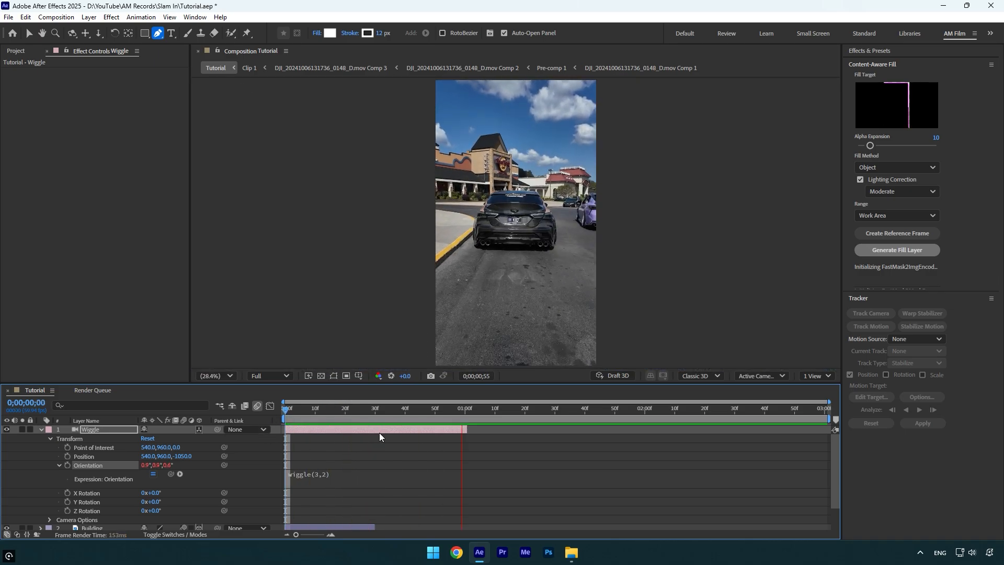
click(338, 408)
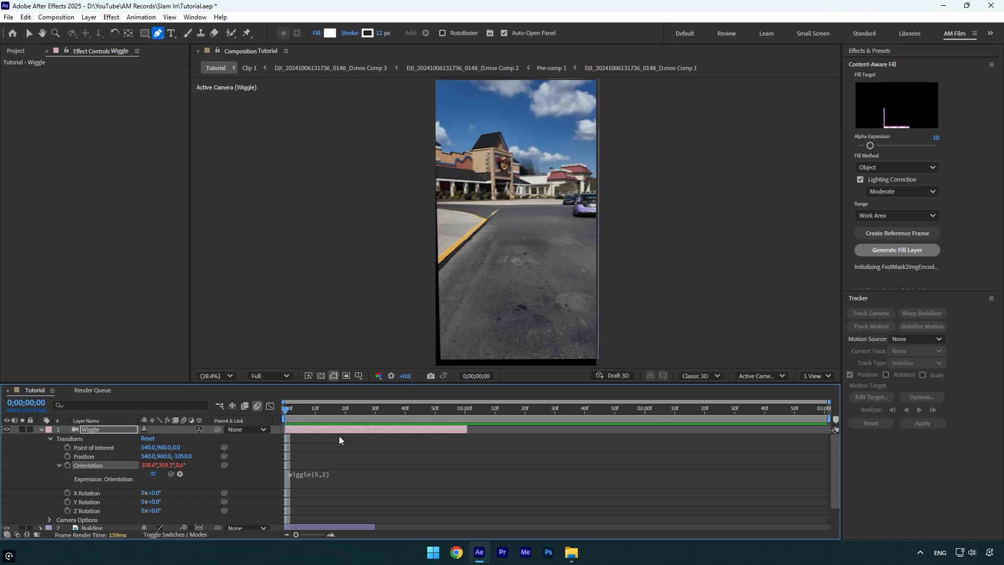
Keyframe camera Position and Point of Interest, pushing in at frame 12 and resetting at 1 second.
click(50, 429)
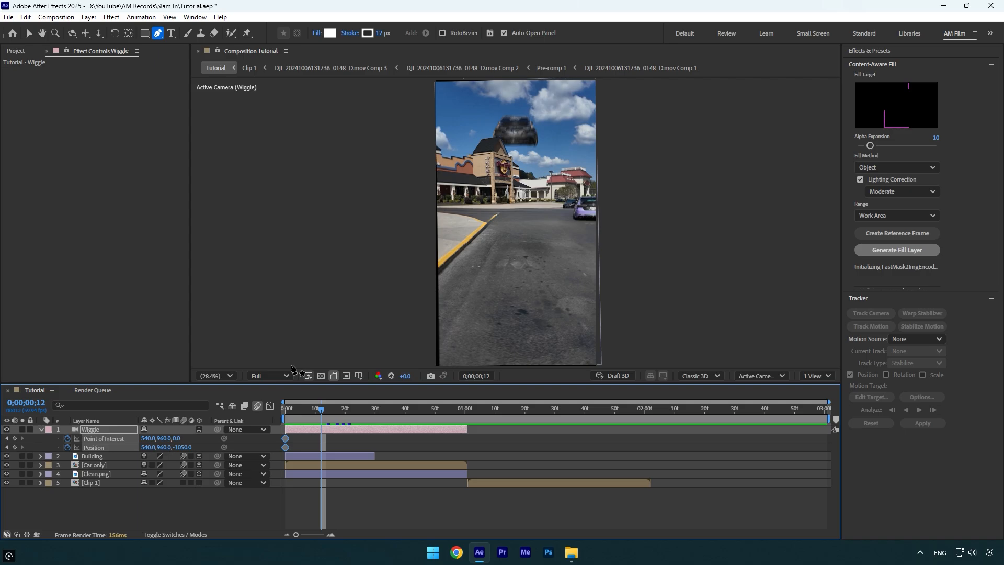
mouse_move(99, 32)
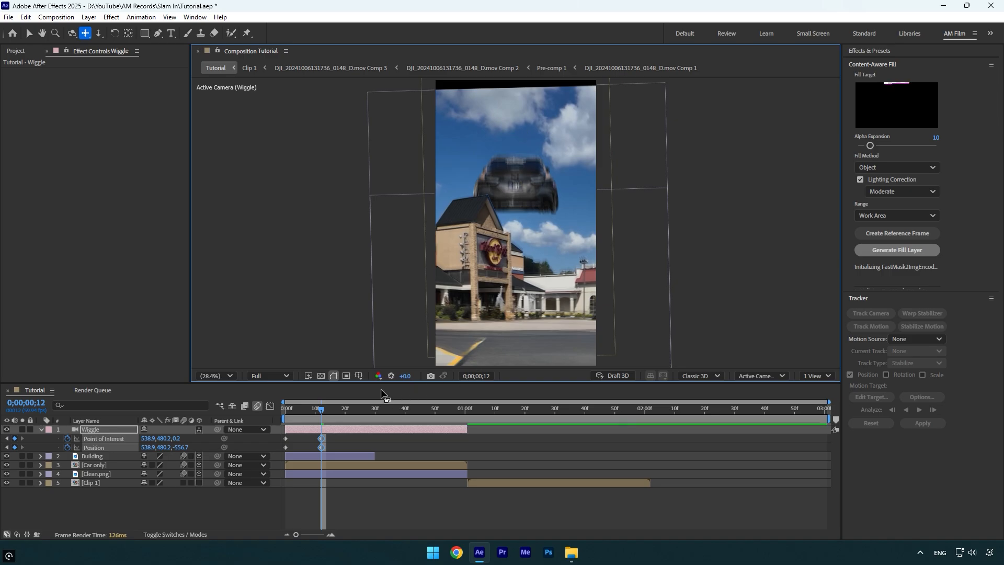
click(465, 408)
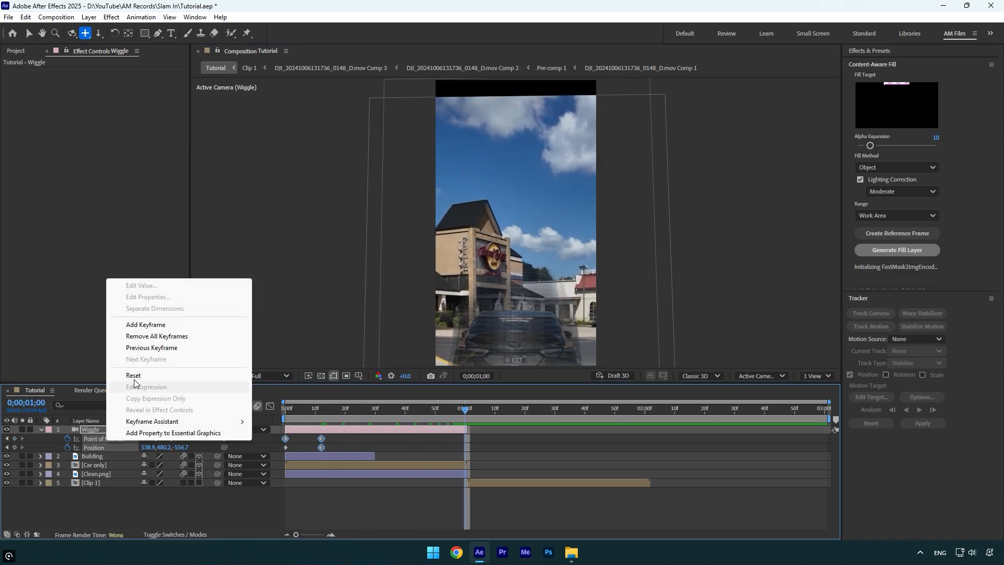
mouse_move(134, 376)
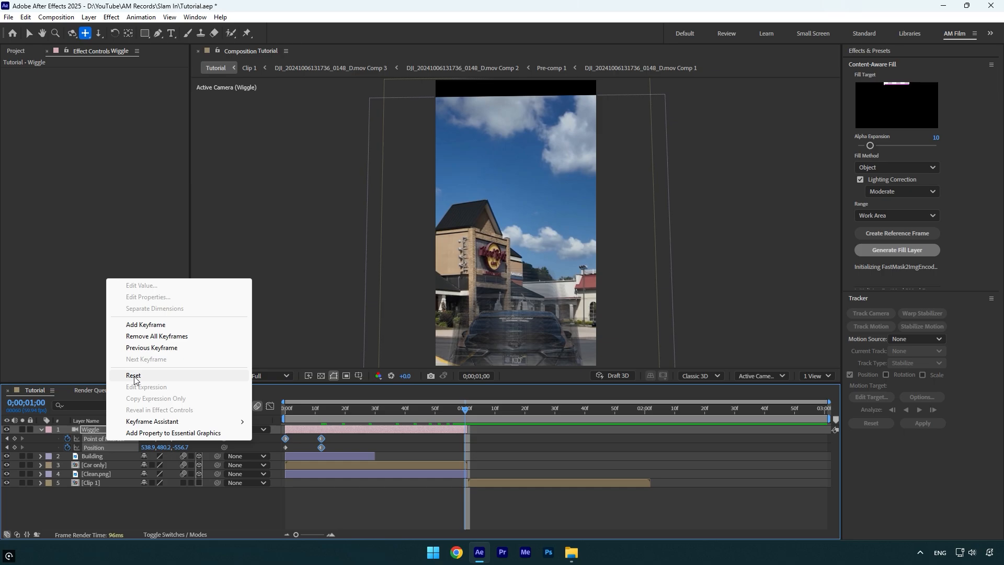
click(134, 376)
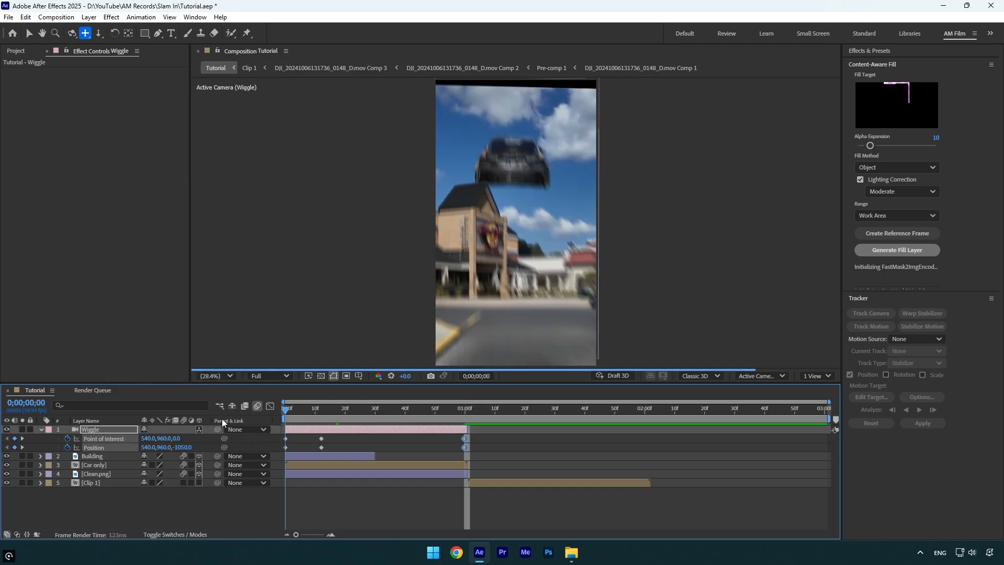
Play back the camera push-in toward the leaping car, then stop the preview.
click(413, 408)
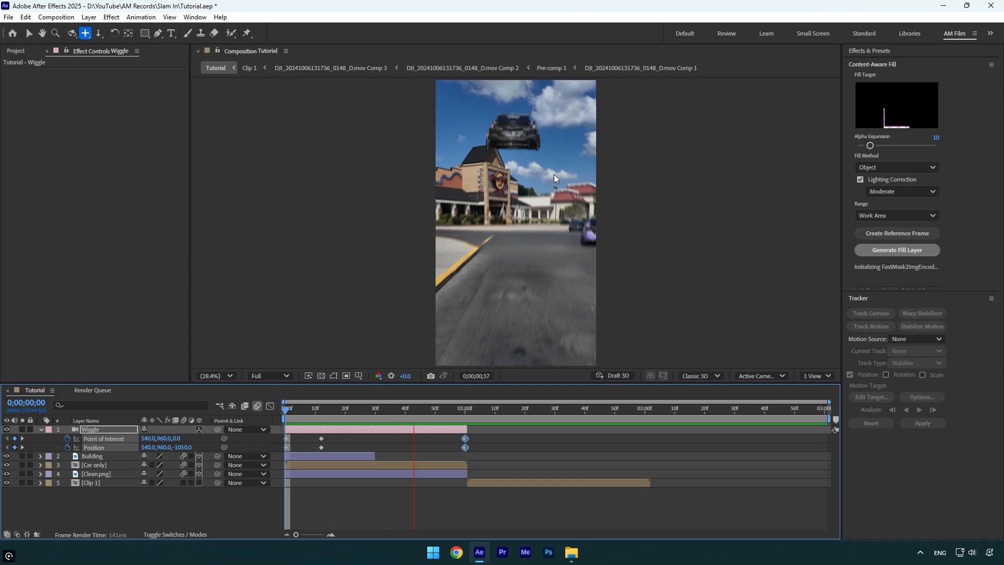
click(773, 408)
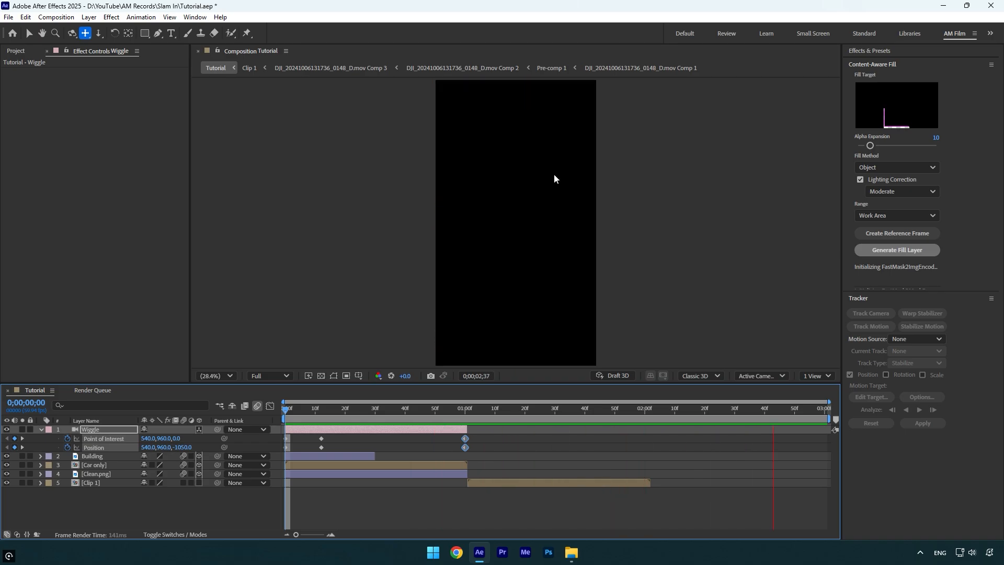
click(396, 408)
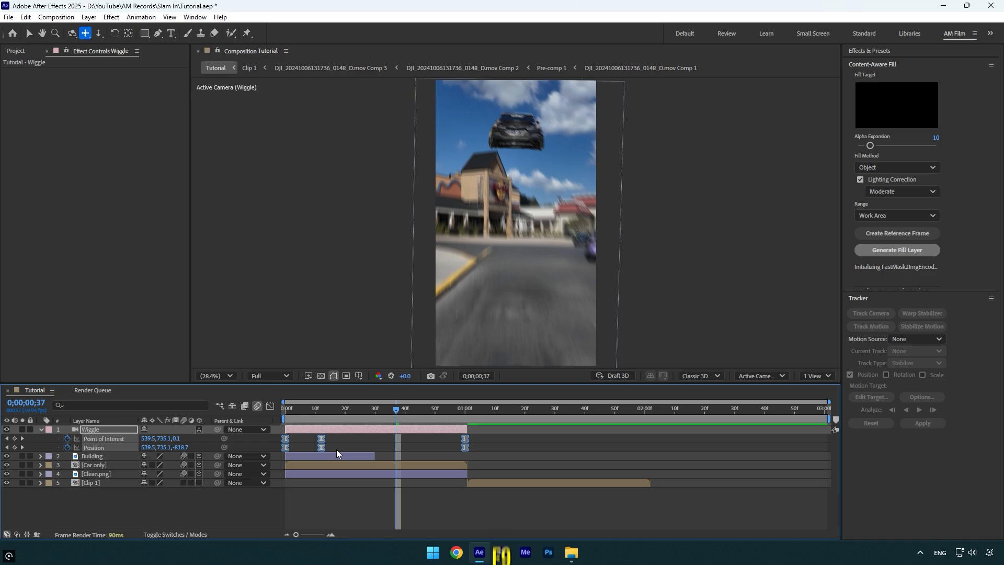
Open the Graph Editor showing the camera keyframes' speed curves.
click(269, 406)
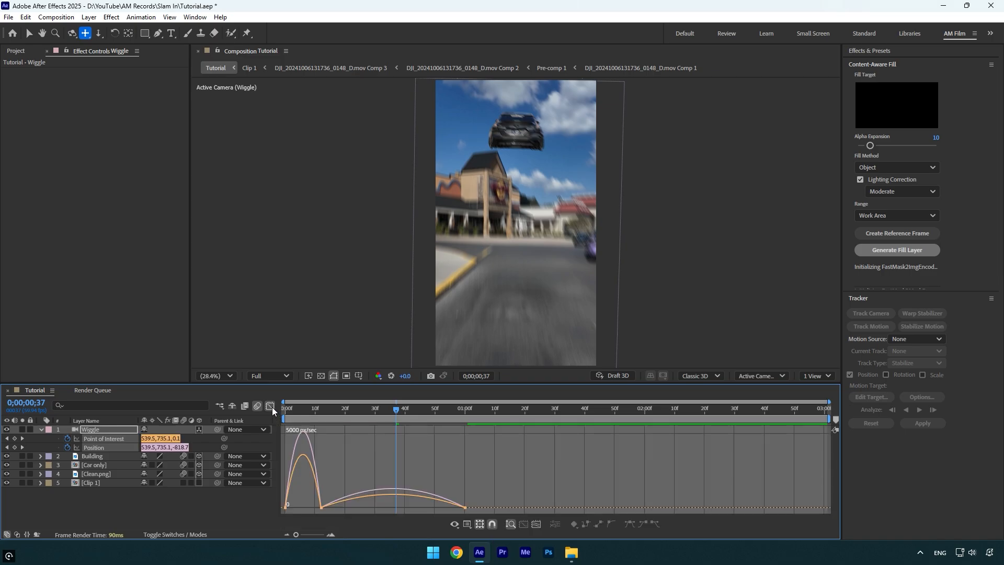
mouse_move(407, 430)
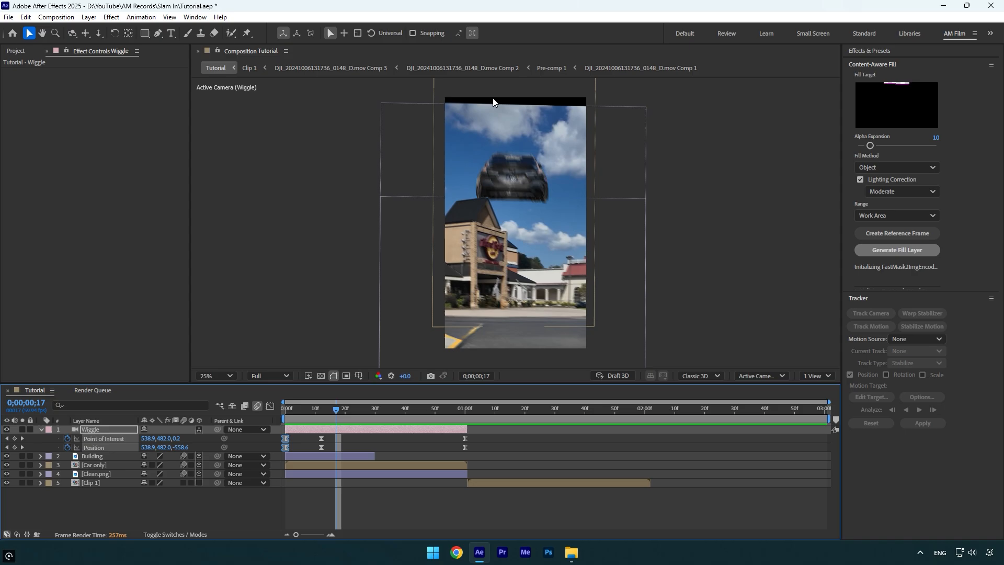
Apply Motion Tile to Clean.png with Output Width and Height 200 and Mirror Edges on.
click(96, 473)
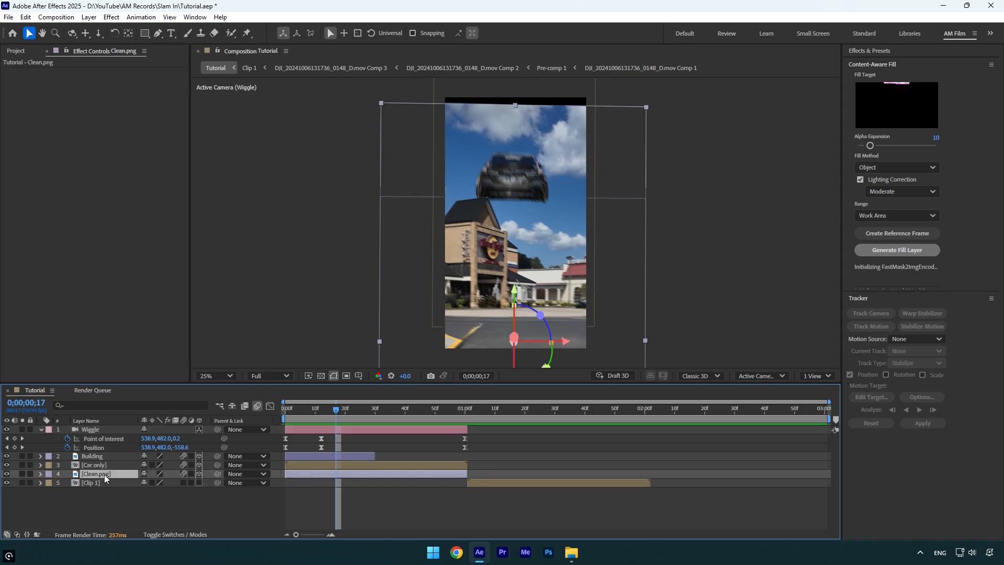
click(95, 473)
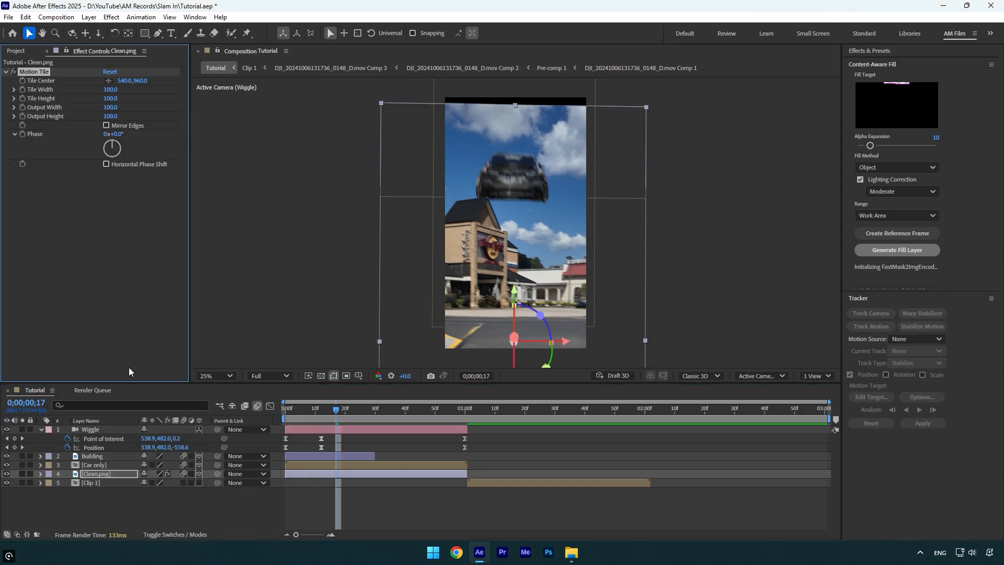
double_click(110, 116)
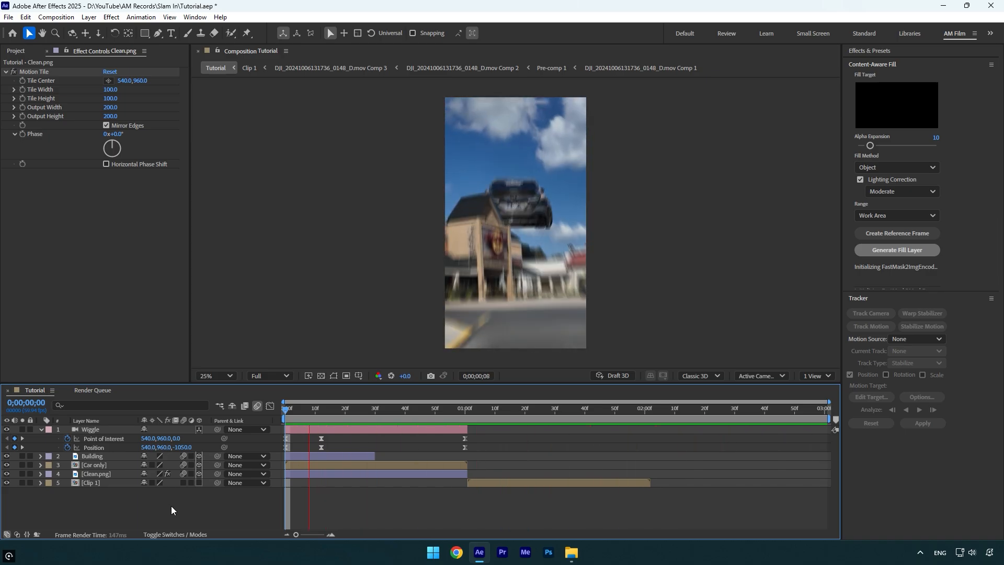
Play back the car-jump shot, stop at 1:01, and select the Clip 1 layer.
click(367, 417)
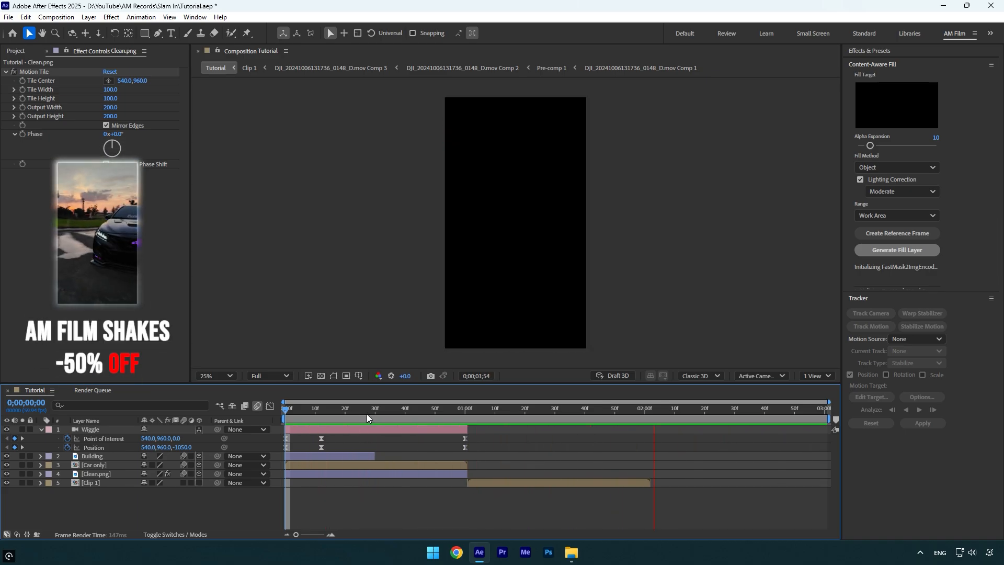
click(467, 407)
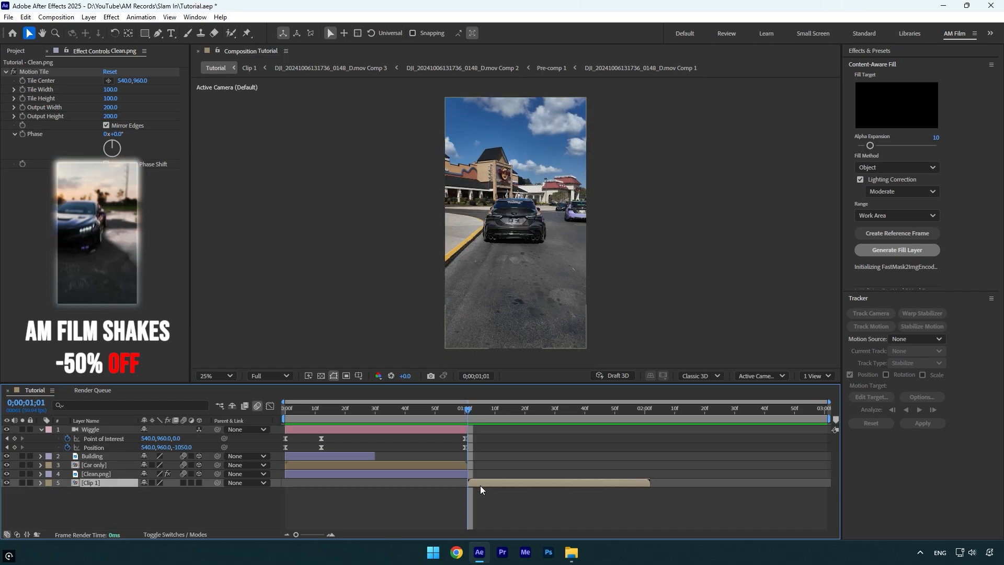
click(91, 482)
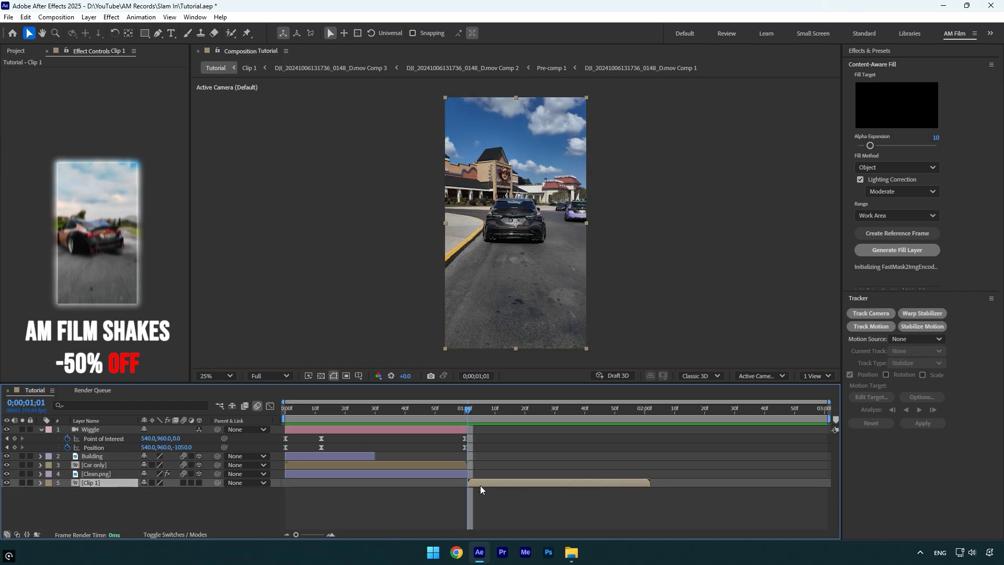